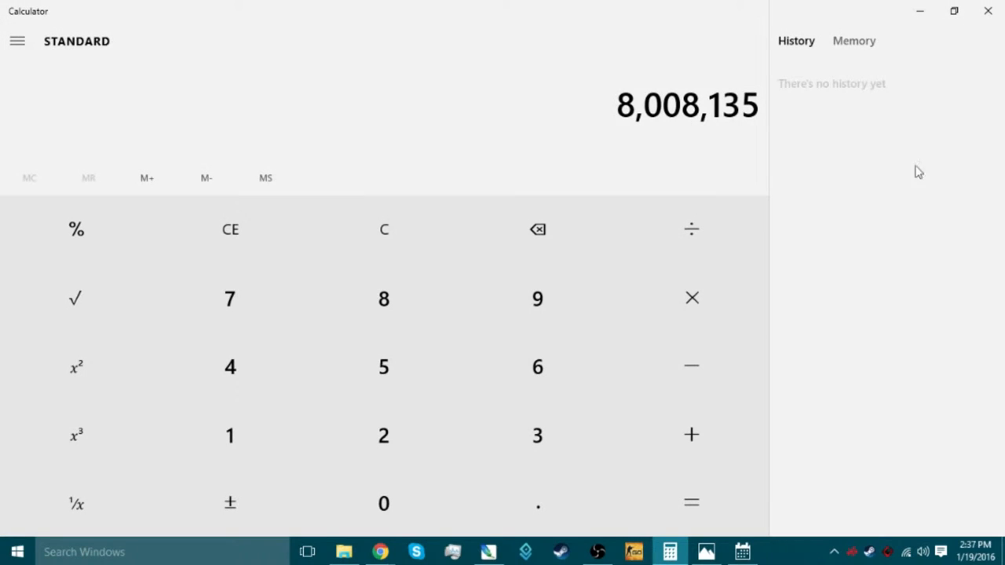
{"action": "mouse_move", "coordinate": [742, 551]}
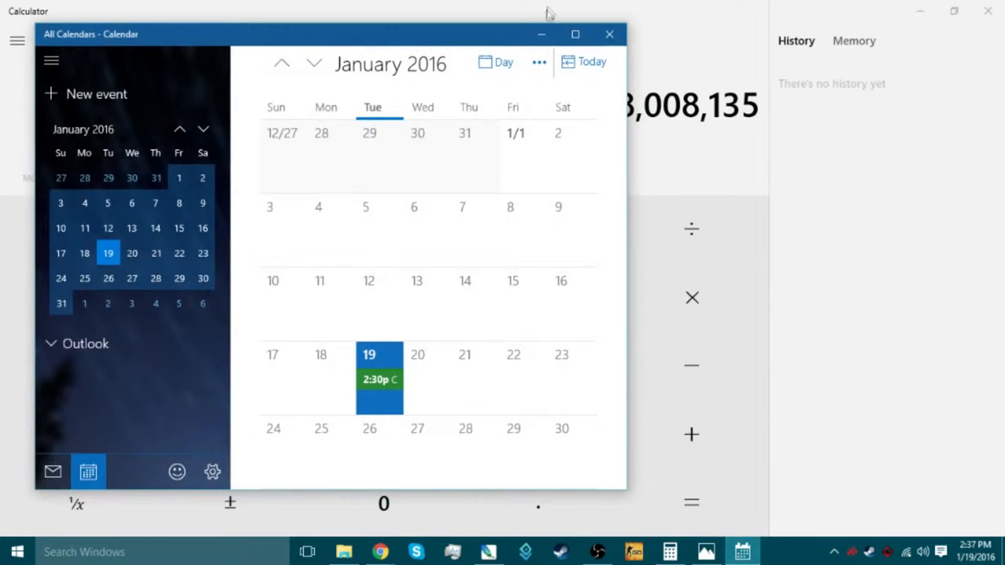
{"action": "mouse_move", "coordinate": [380, 389]}
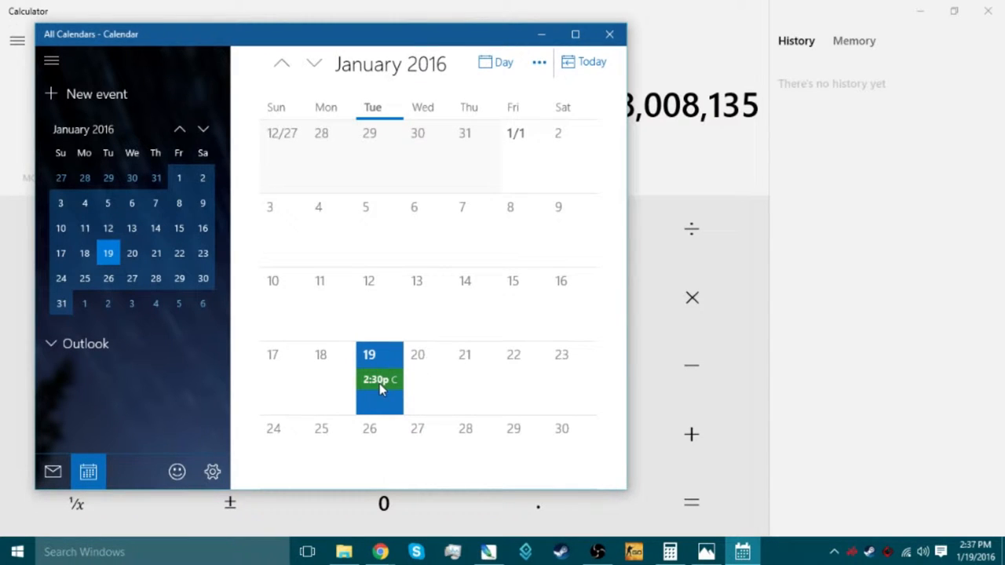
View the 2:30 reminder details, close Calculator, then close the comment screenshot in Photos
{"action": "left_click", "coordinate": [379, 379]}
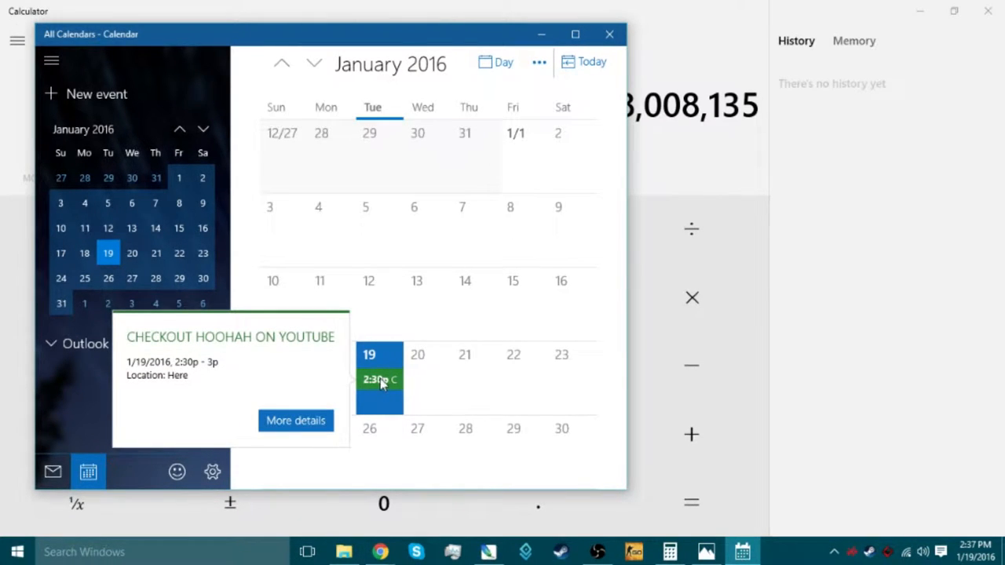
{"action": "mouse_move", "coordinate": [361, 394]}
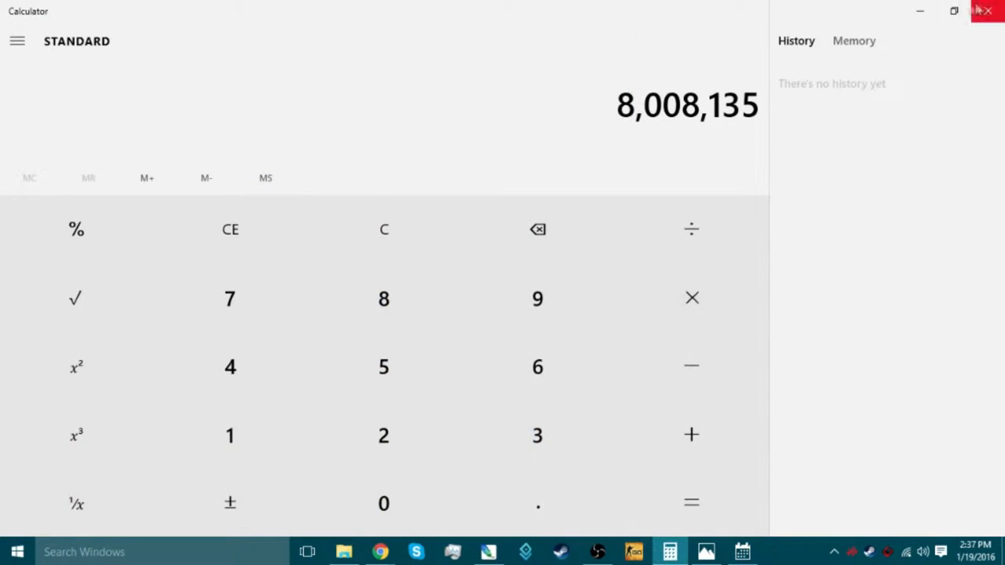
{"action": "left_click", "coordinate": [987, 11]}
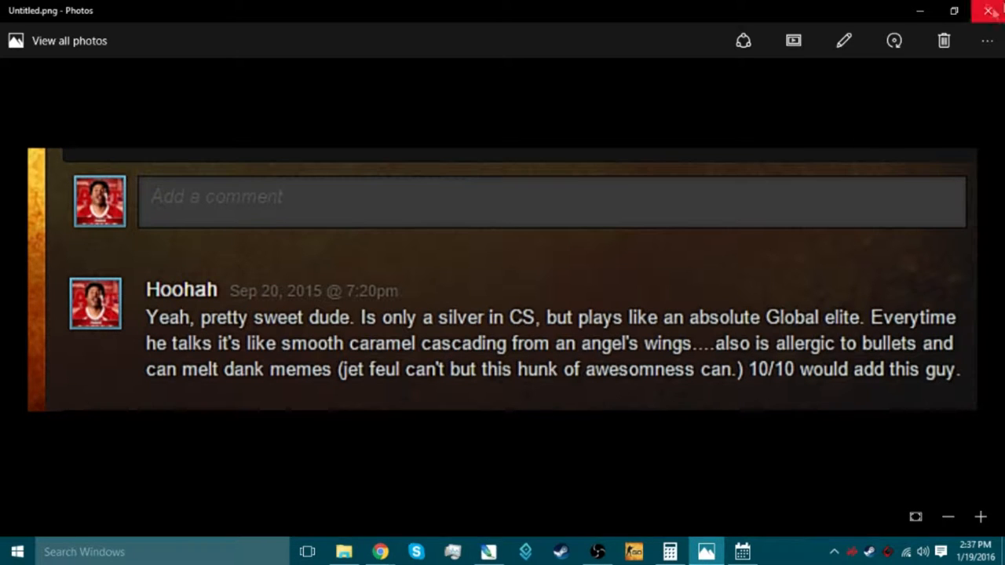
{"action": "left_click", "coordinate": [989, 10]}
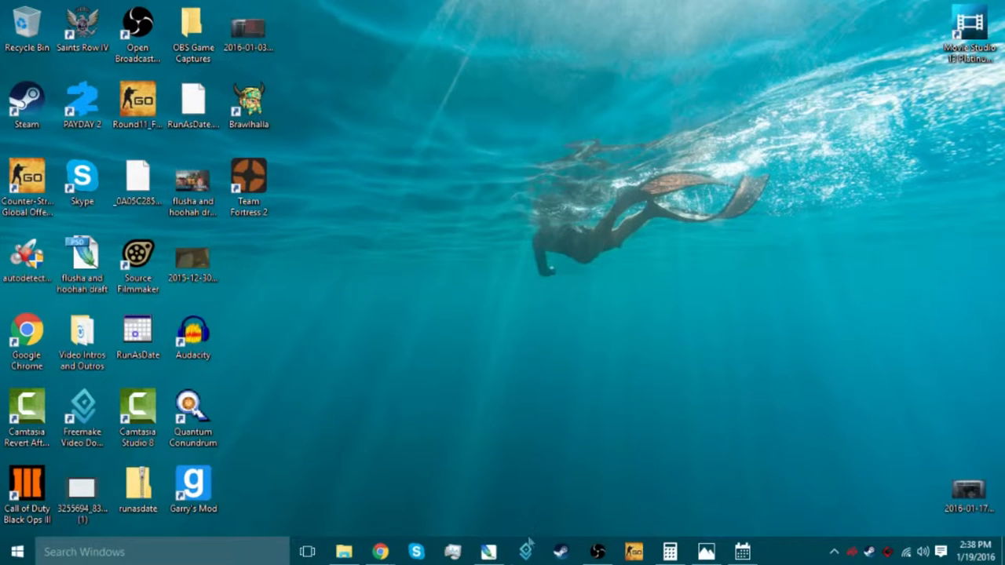
Bring up the blue HOOHAH logo in Photoshop, then minimize it
{"action": "left_click", "coordinate": [487, 551]}
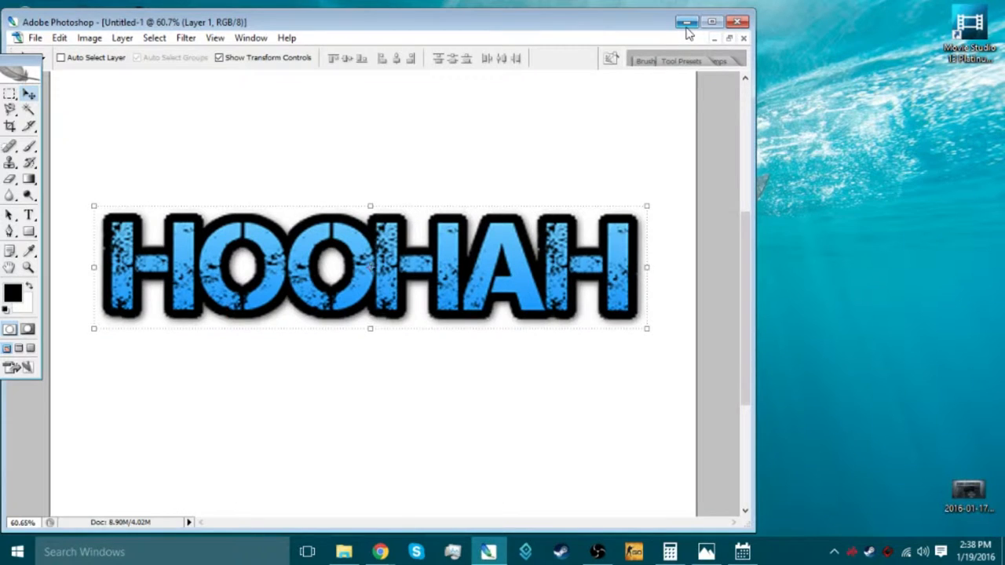
{"action": "mouse_move", "coordinate": [686, 21]}
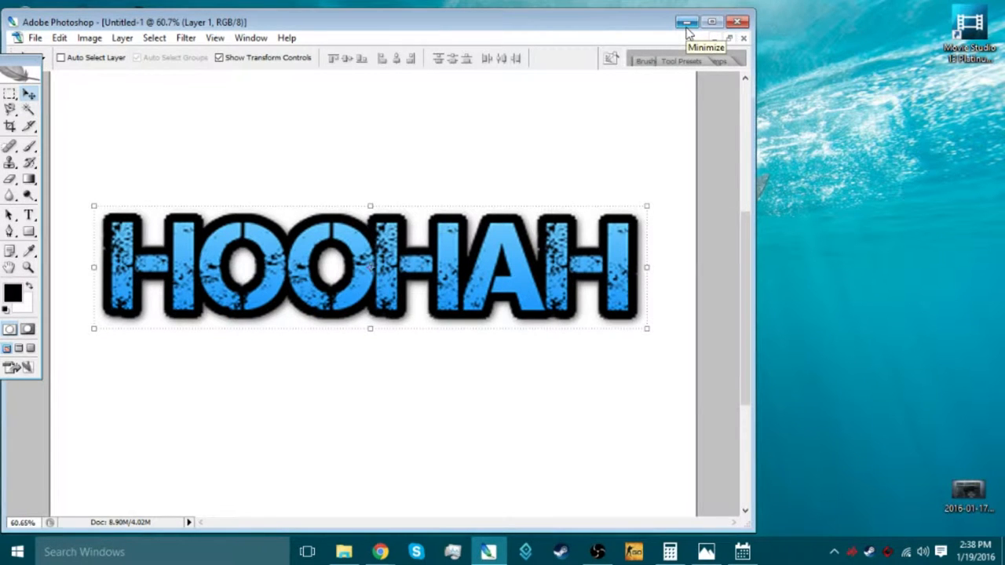
{"action": "left_click", "coordinate": [687, 21]}
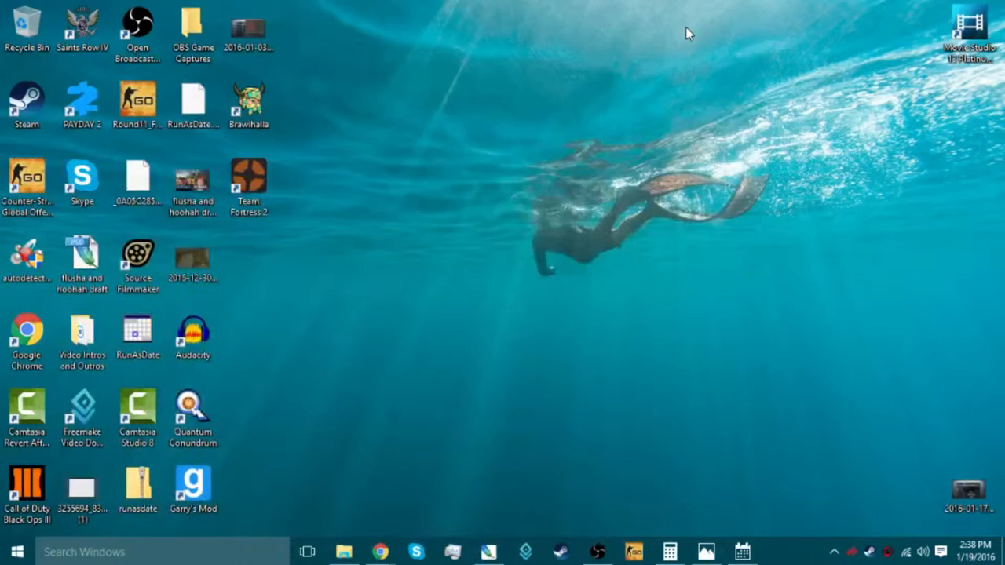
{"action": "mouse_move", "coordinate": [473, 445]}
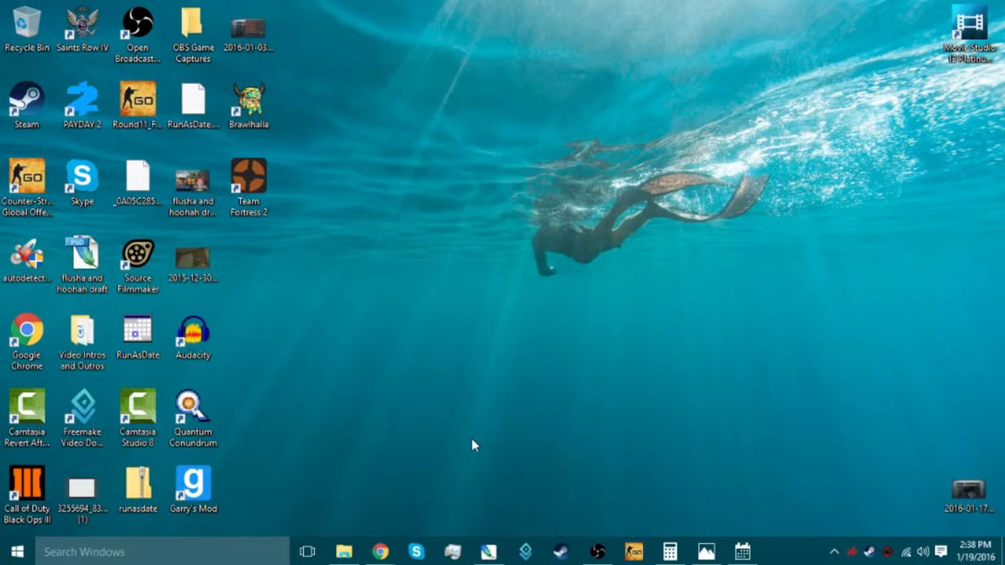
{"action": "mouse_move", "coordinate": [477, 493]}
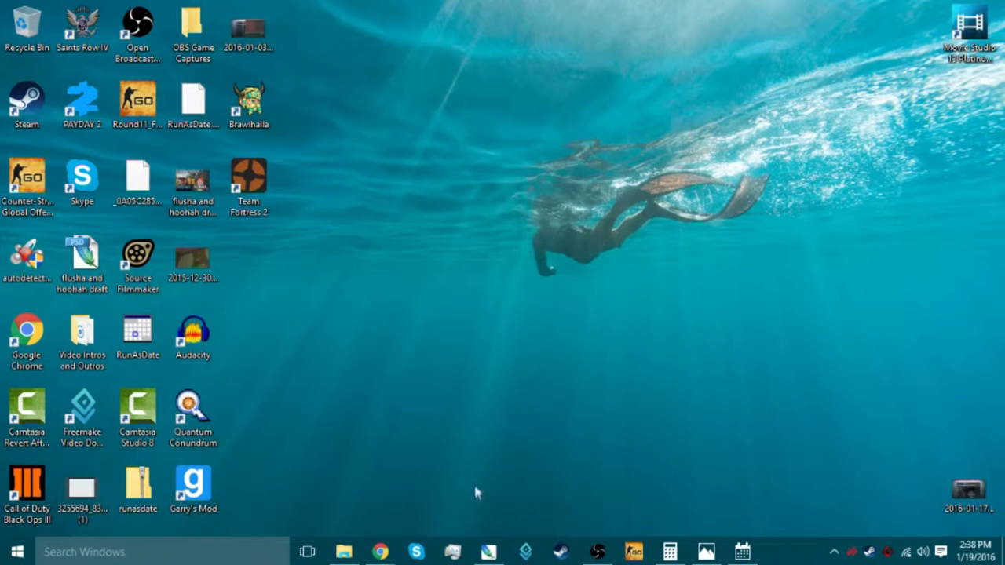
{"action": "mouse_move", "coordinate": [380, 551]}
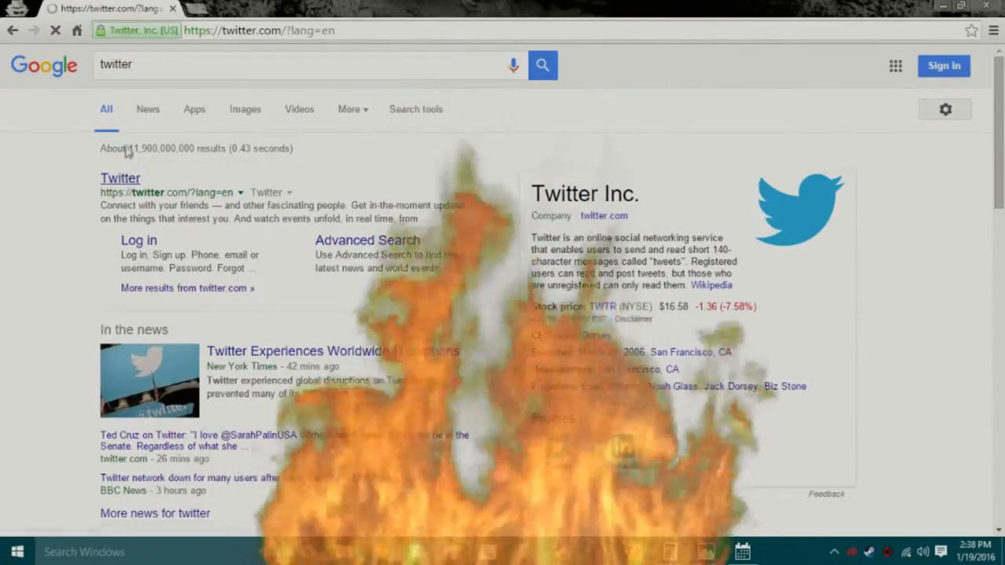
Go to Twitter from the search results and open the Hoohah message conversation
{"action": "left_click", "coordinate": [120, 178]}
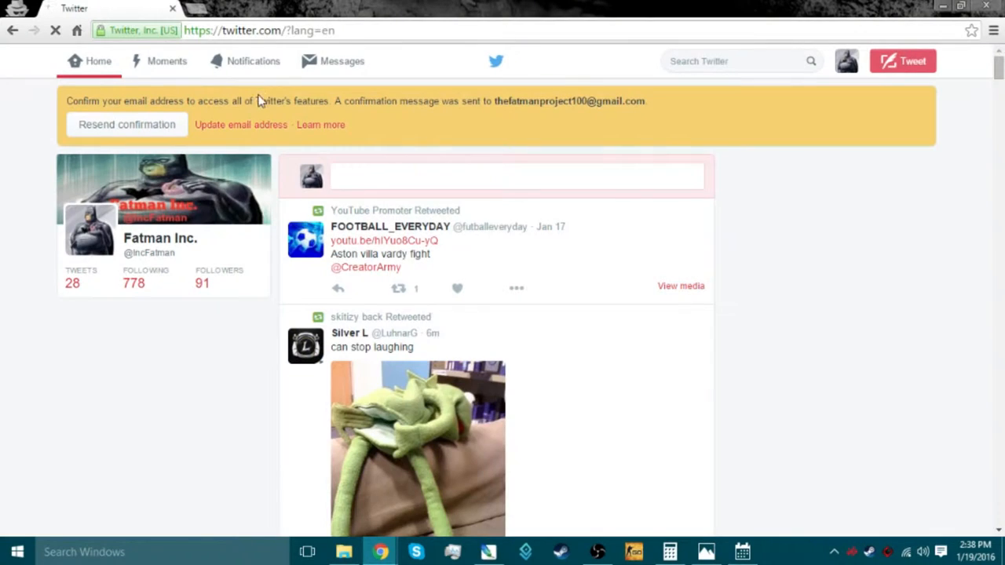
{"action": "left_click", "coordinate": [333, 60]}
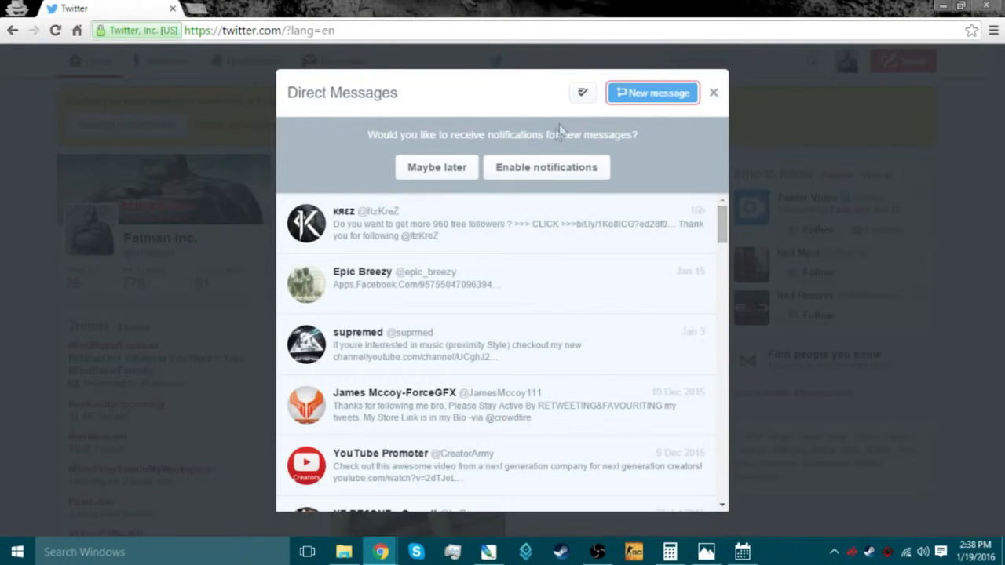
{"action": "left_click", "coordinate": [653, 93]}
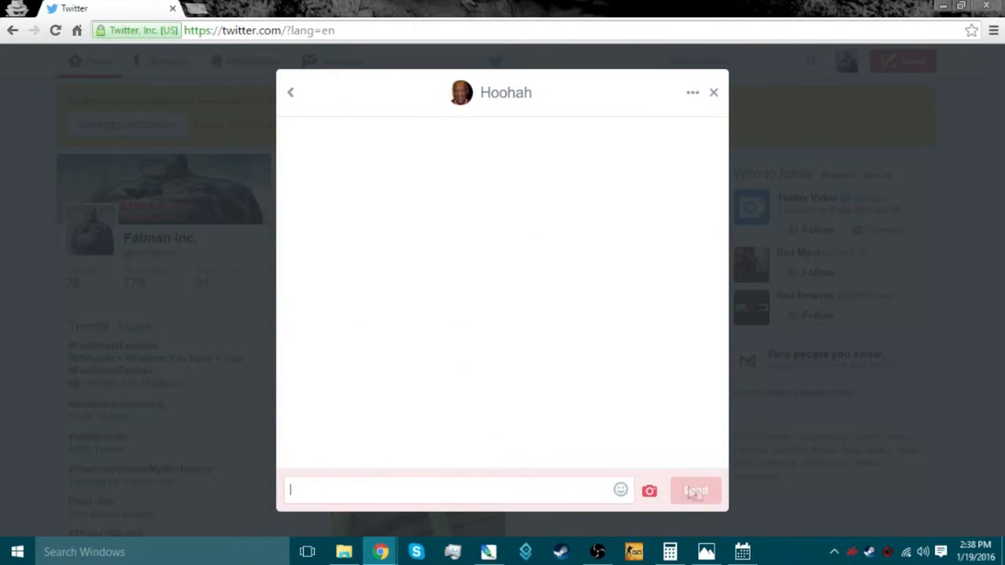
Type a message asking who Hoohah is and why they're in my life, calling it creepy
{"action": "type", "text": "Hey? Whoe"}
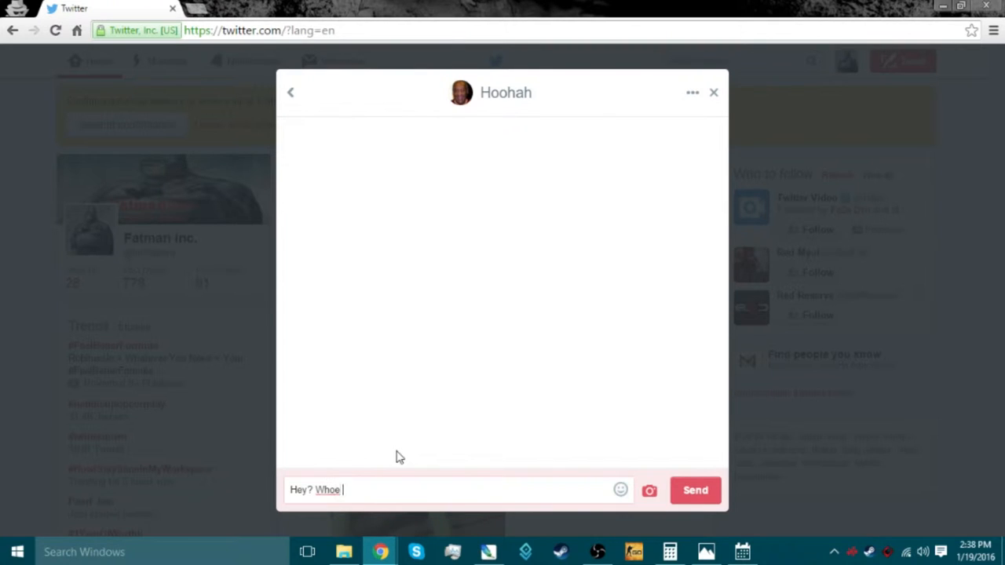
{"action": "key", "text": "BackSpace"}
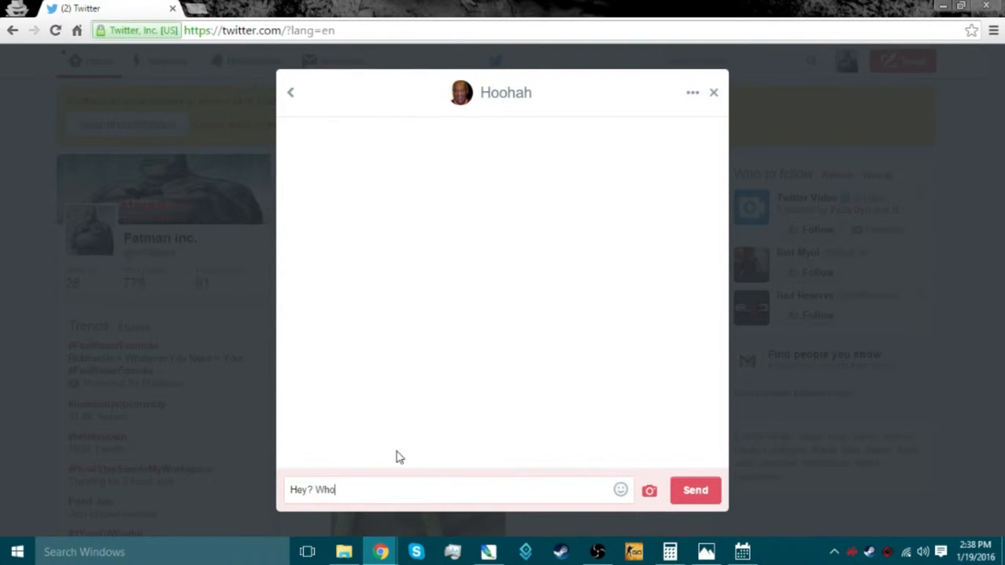
{"action": "type", "text": "are you an"}
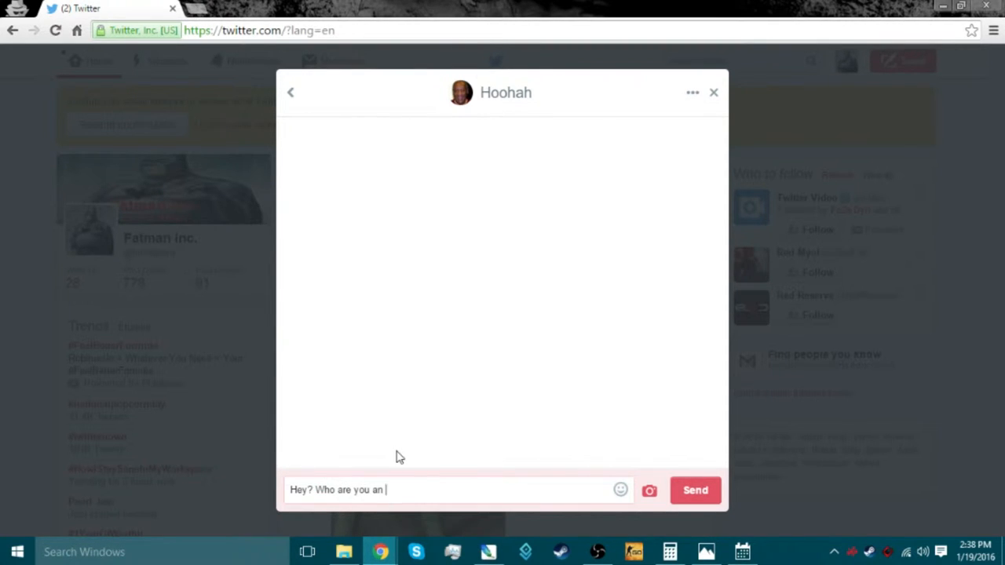
{"action": "type", "text": "why you"}
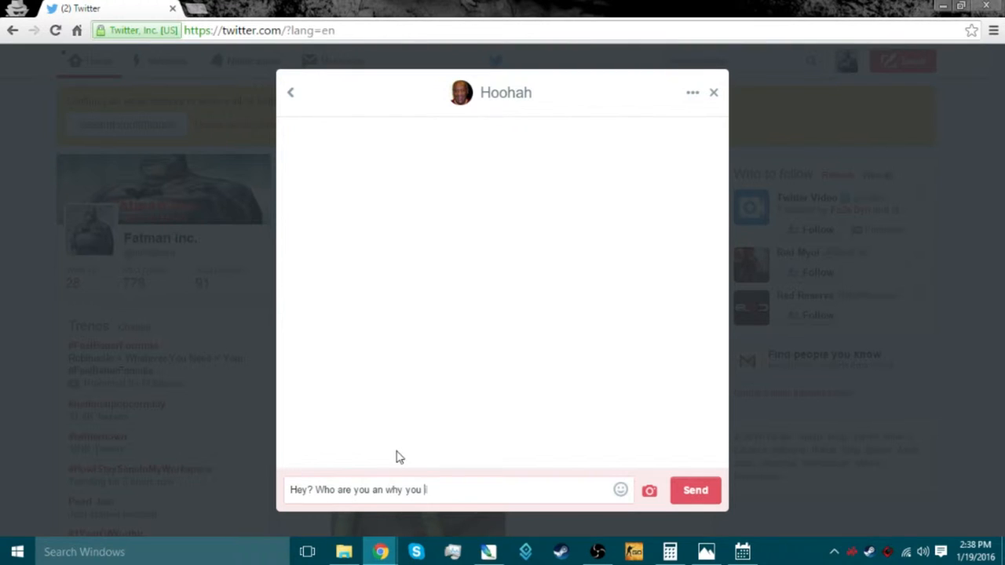
{"action": "type", "text": "in my life"}
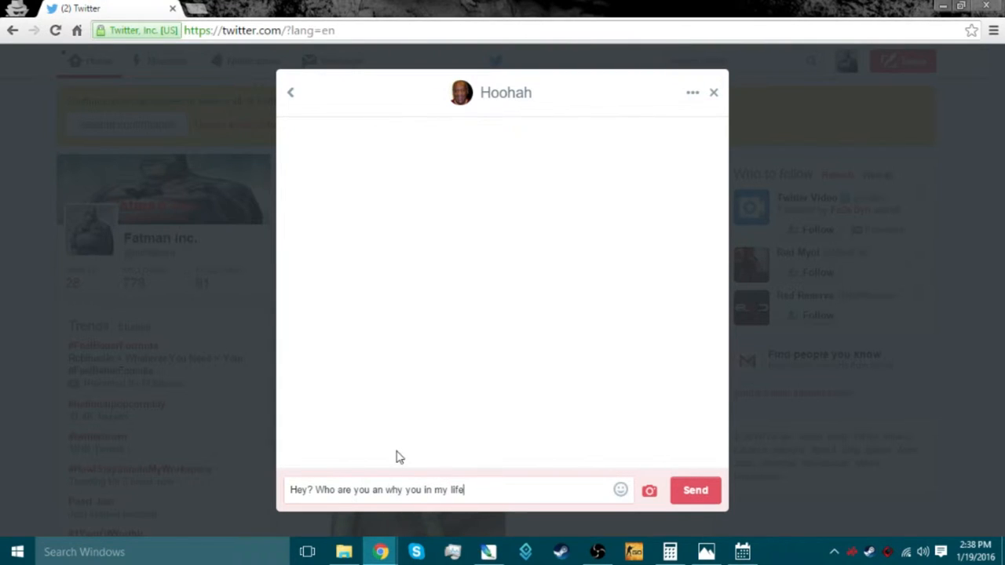
{"action": "type", "text": "itrs"}
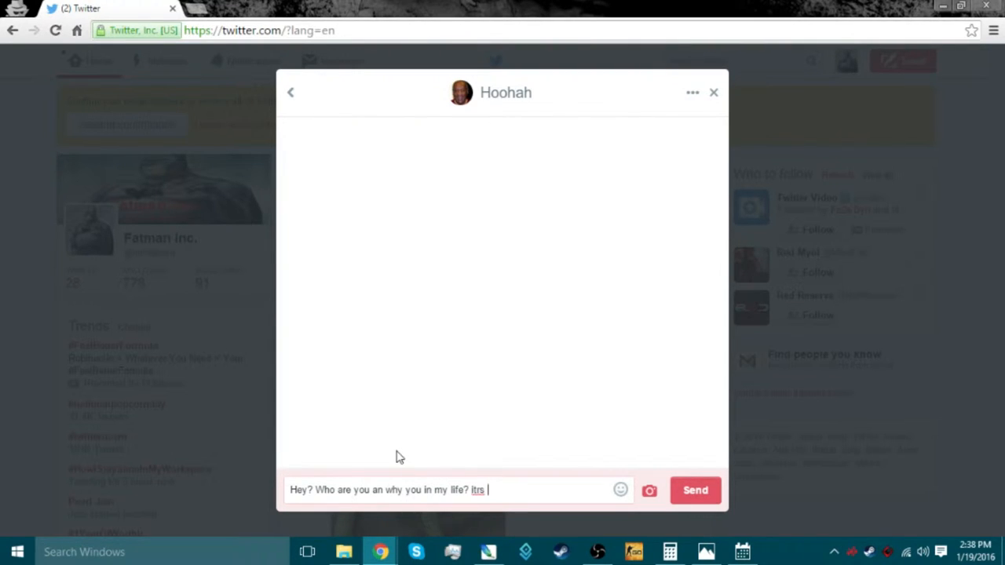
{"action": "type", "text": "creepy!"}
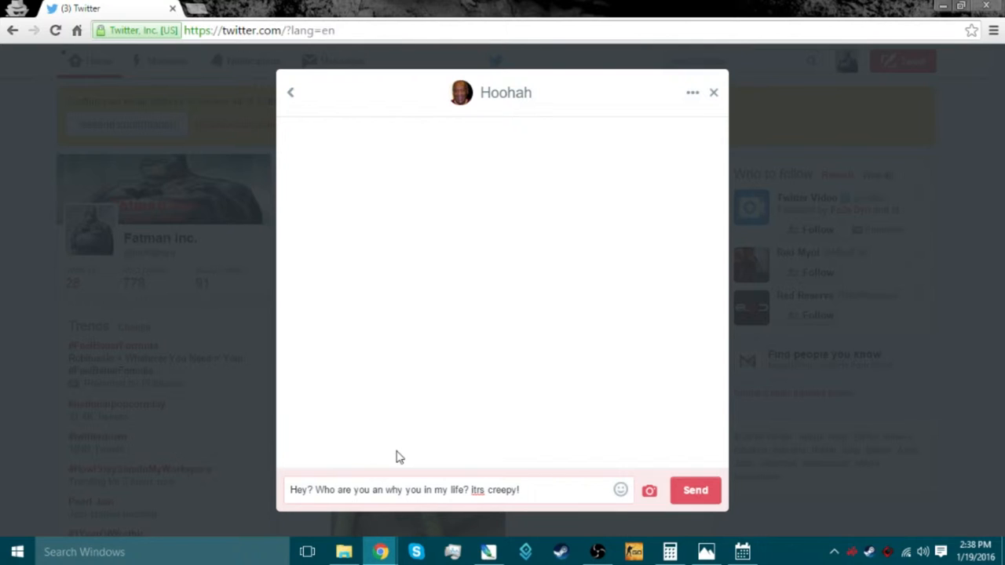
{"action": "left_click", "coordinate": [695, 490]}
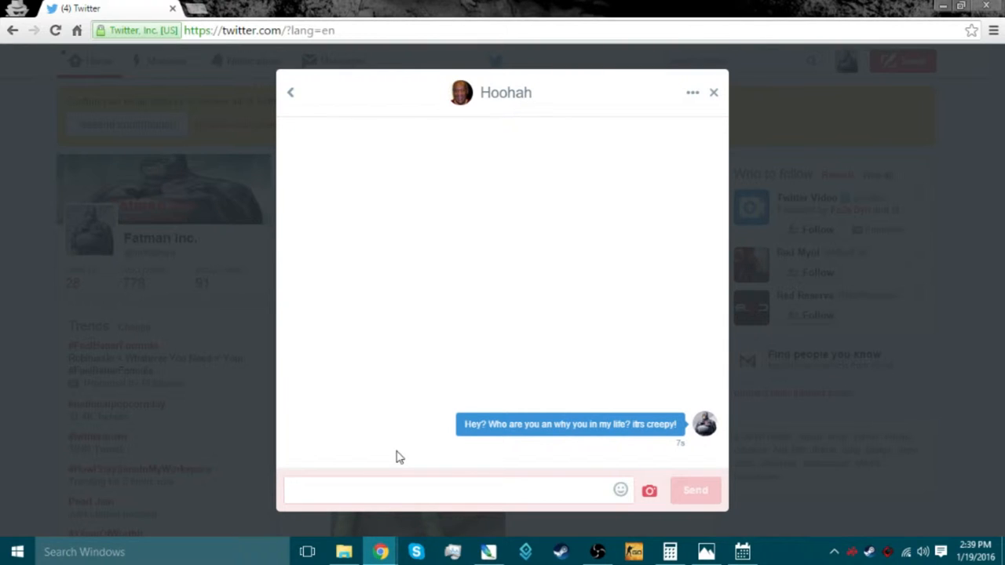
Send the message and wait for Hoohah's sub-for-sub reply to appear
{"action": "left_click", "coordinate": [455, 490]}
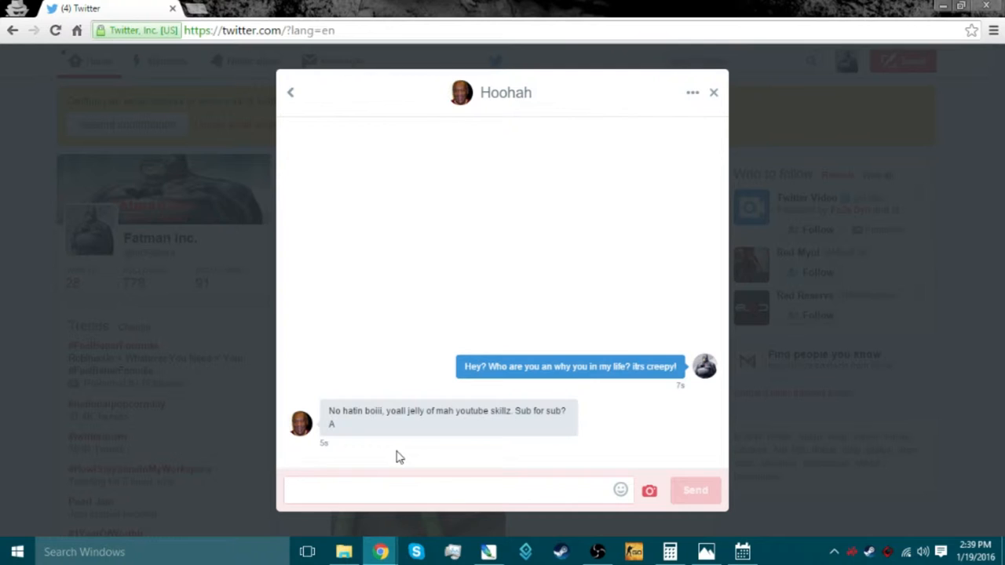
{"action": "left_click", "coordinate": [455, 490]}
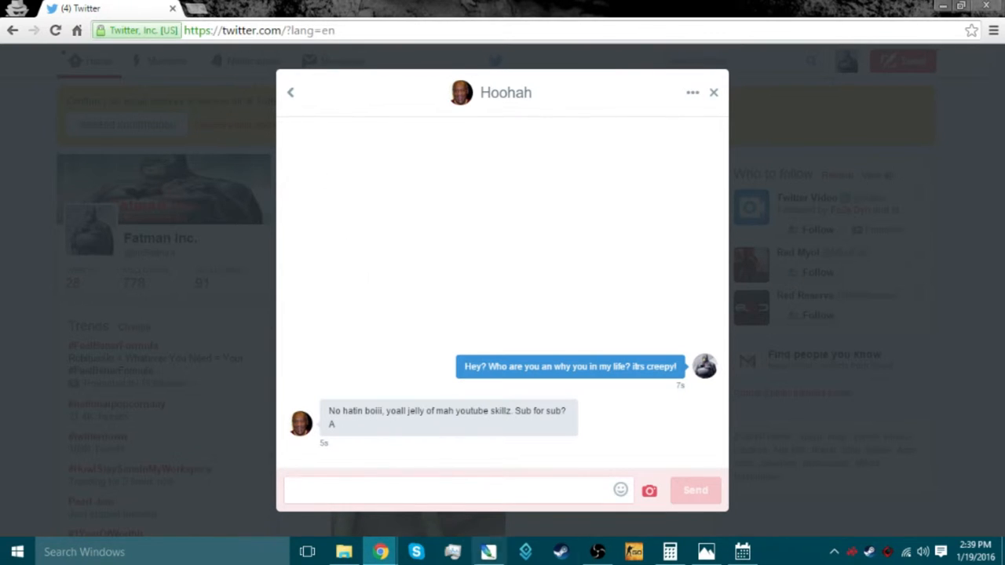
{"action": "mouse_move", "coordinate": [379, 551]}
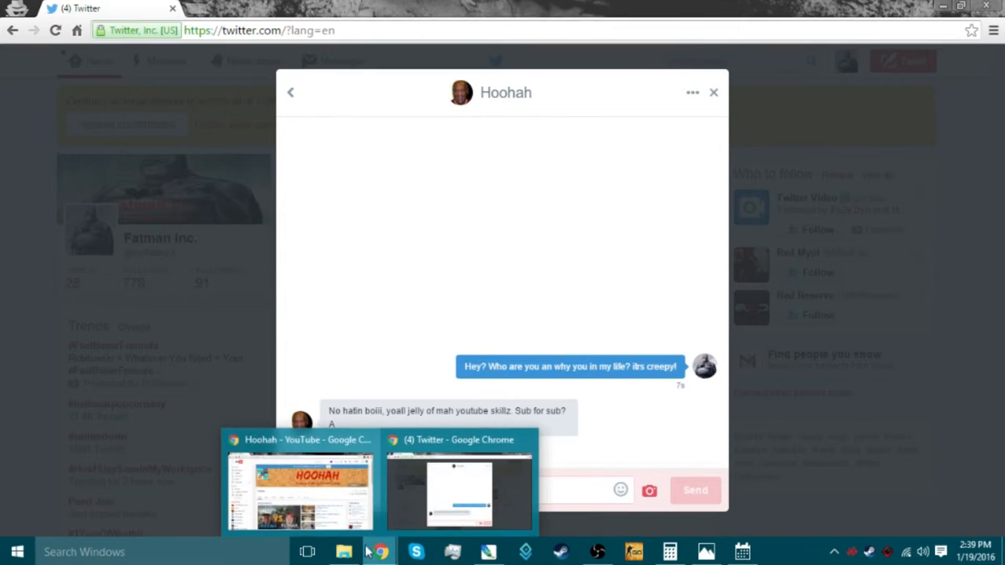
{"action": "left_click", "coordinate": [299, 490]}
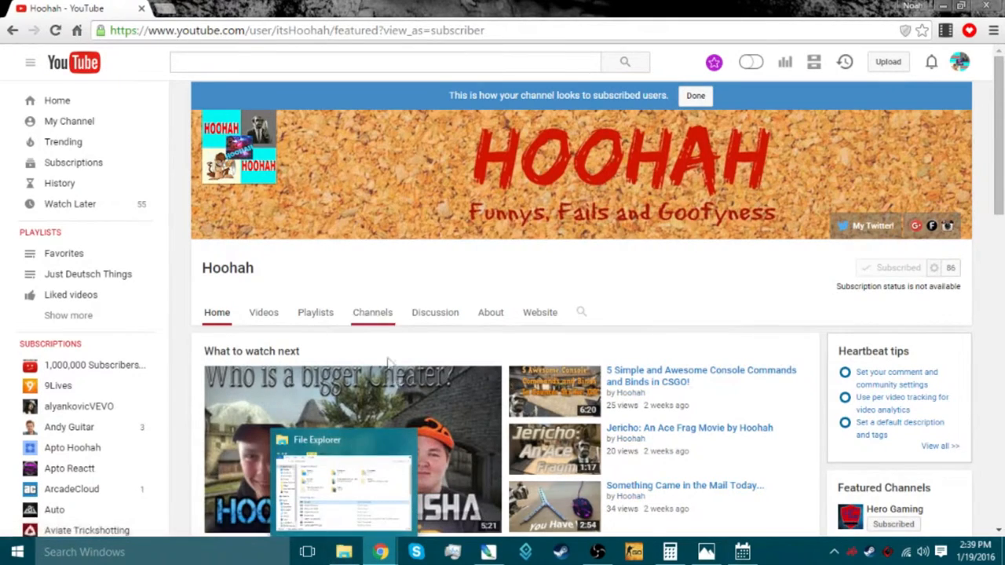
{"action": "scroll", "scroll_direction": "down", "scroll_amount": 3}
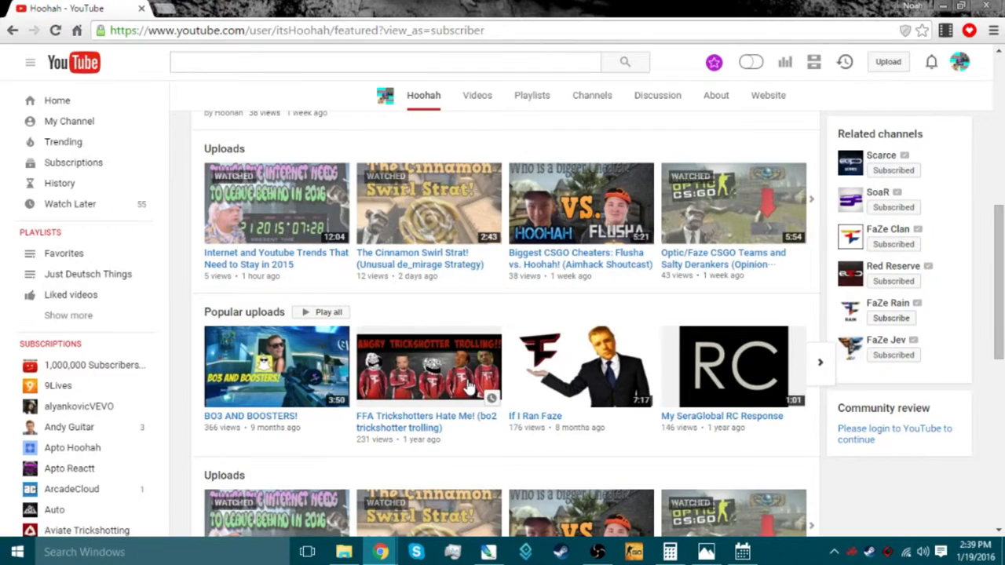
{"action": "scroll", "scroll_direction": "down", "scroll_amount": 3}
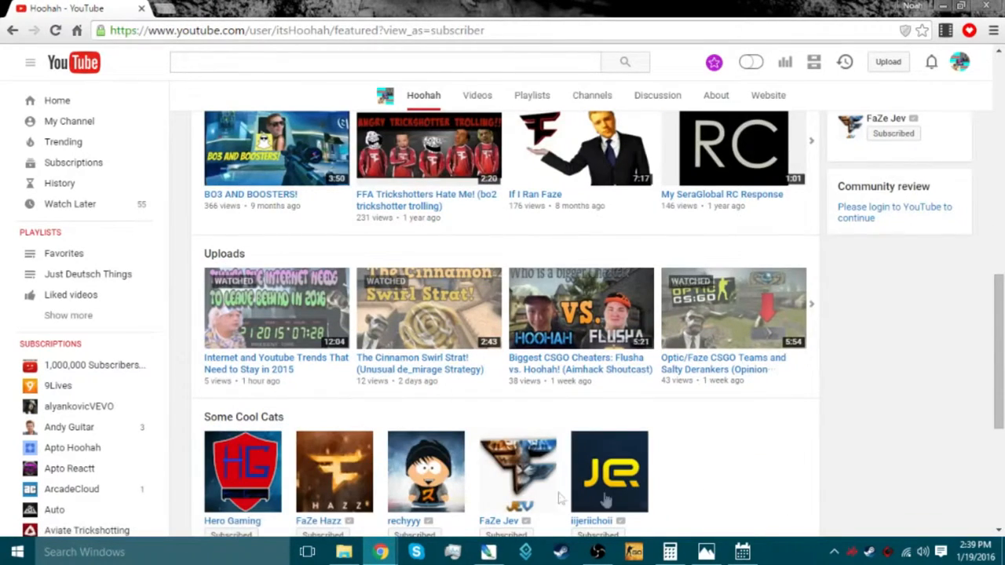
{"action": "scroll", "scroll_direction": "down", "scroll_amount": 3}
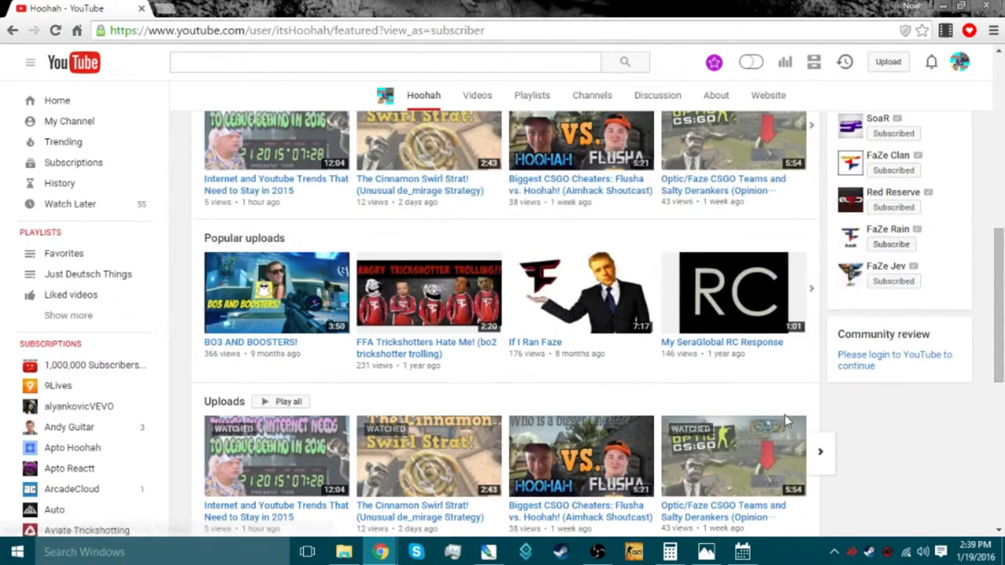
{"action": "mouse_move", "coordinate": [373, 405]}
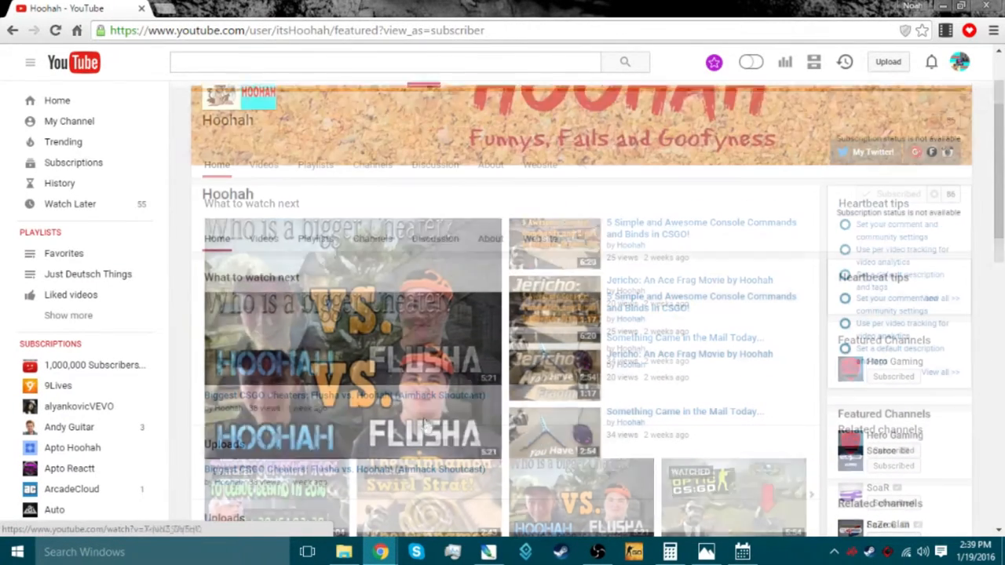
{"action": "scroll", "scroll_direction": "down", "scroll_amount": 3}
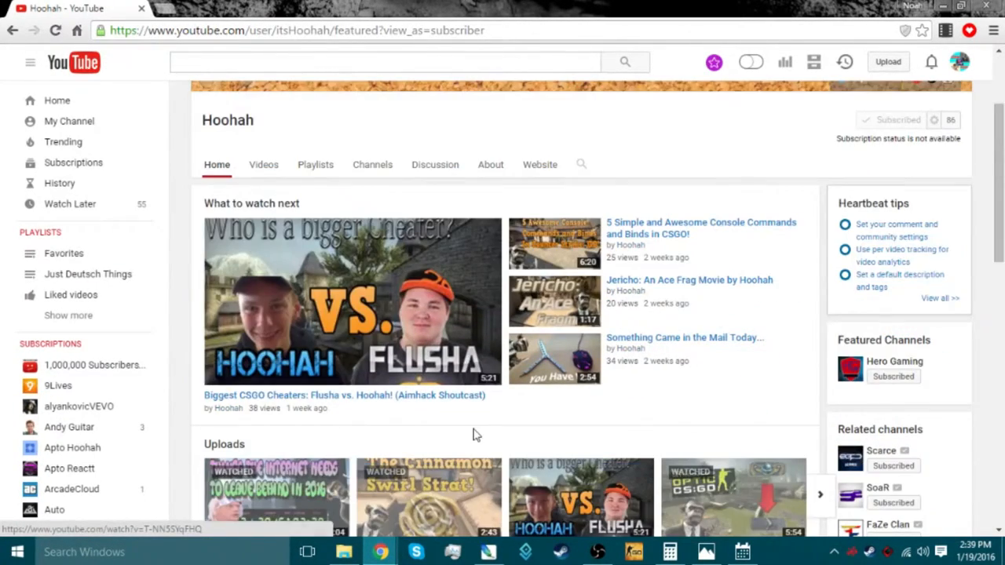
{"action": "mouse_move", "coordinate": [719, 259]}
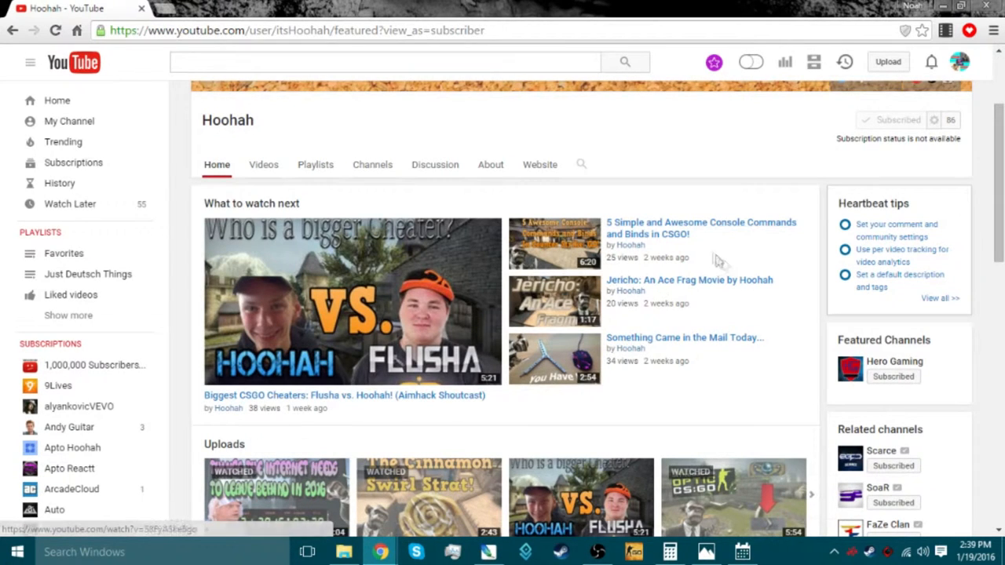
{"action": "scroll", "scroll_direction": "down", "scroll_amount": 3}
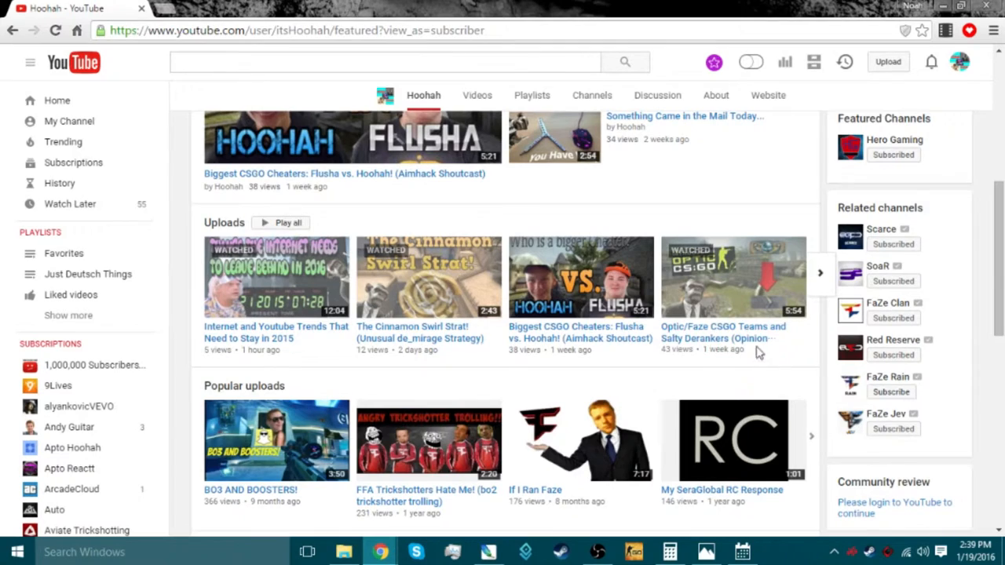
{"action": "scroll", "scroll_direction": "down", "scroll_amount": 3}
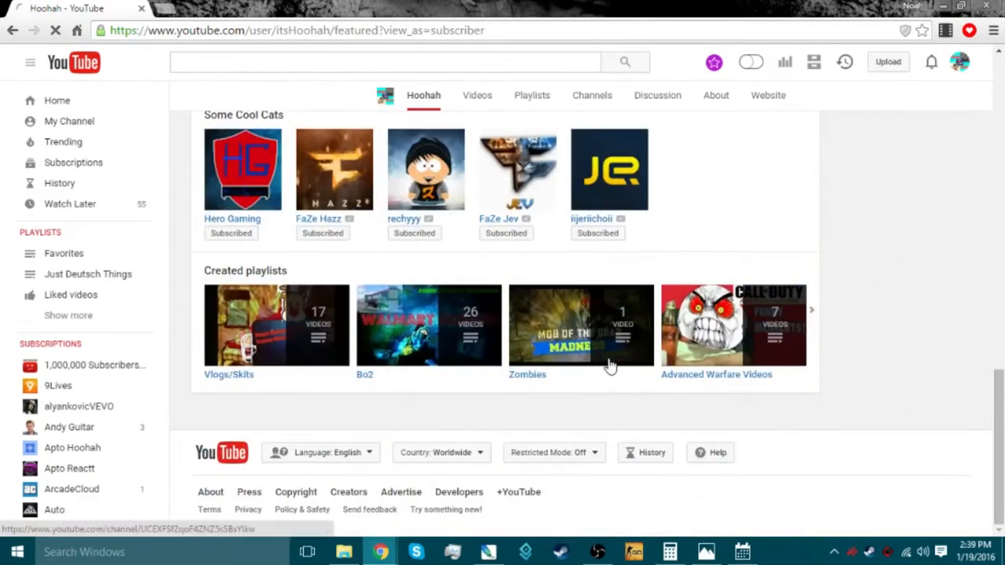
{"action": "scroll", "scroll_direction": "up", "scroll_amount": 3}
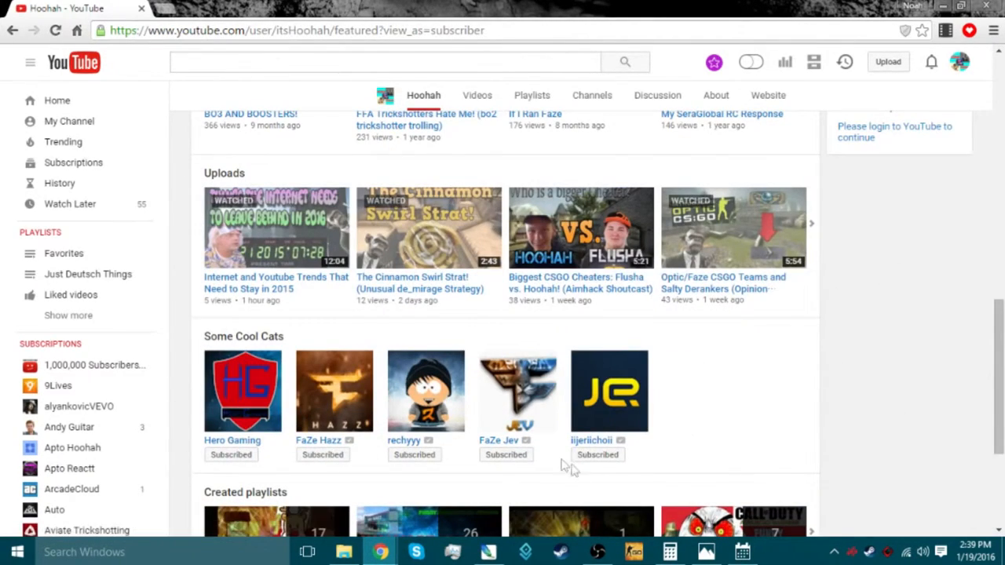
{"action": "mouse_move", "coordinate": [671, 414]}
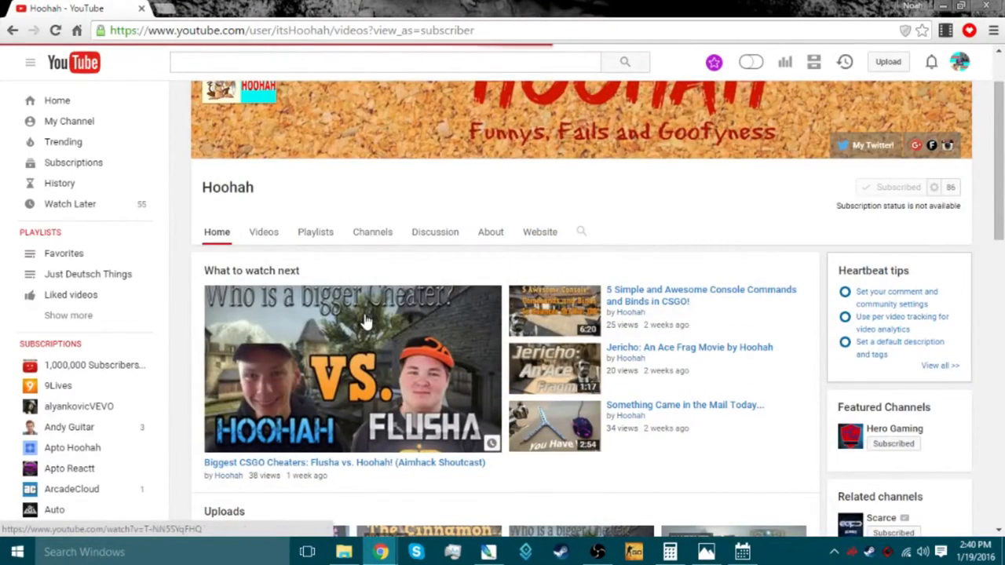
Open the Videos tab, scroll the uploads grid, load more older uploads, and scroll back up
{"action": "left_click", "coordinate": [264, 231]}
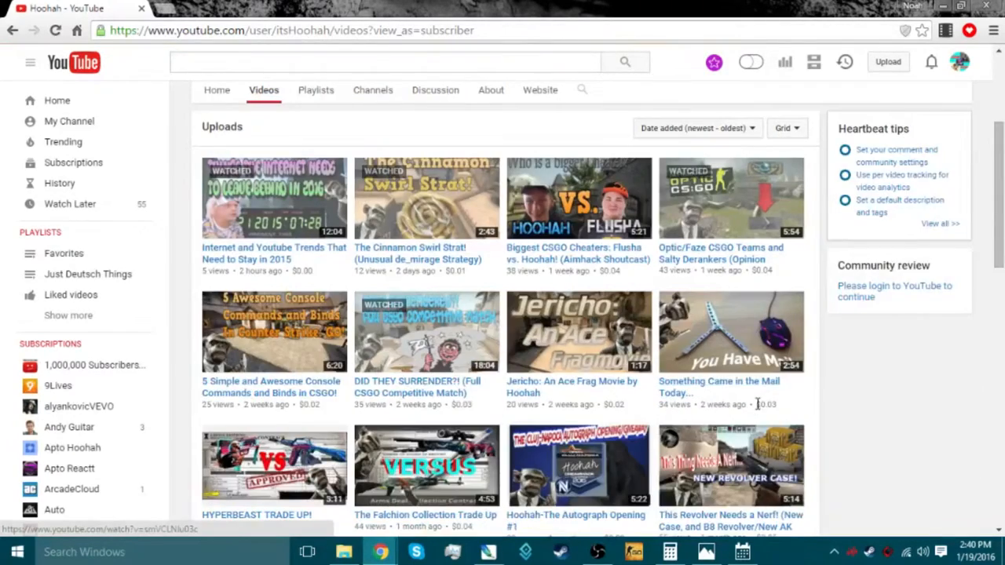
{"action": "scroll", "scroll_direction": "down", "scroll_amount": 3}
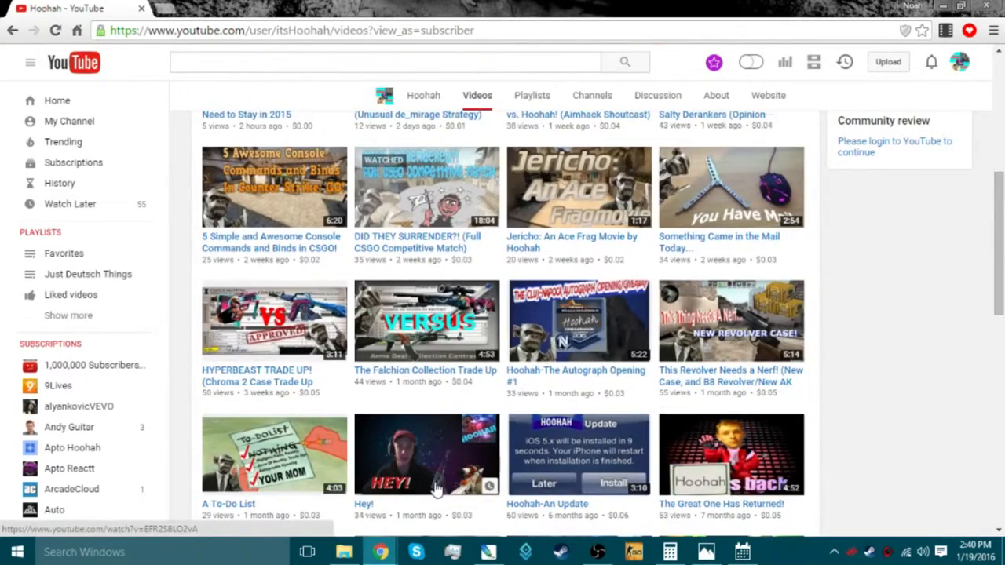
{"action": "scroll", "scroll_direction": "down", "scroll_amount": 3}
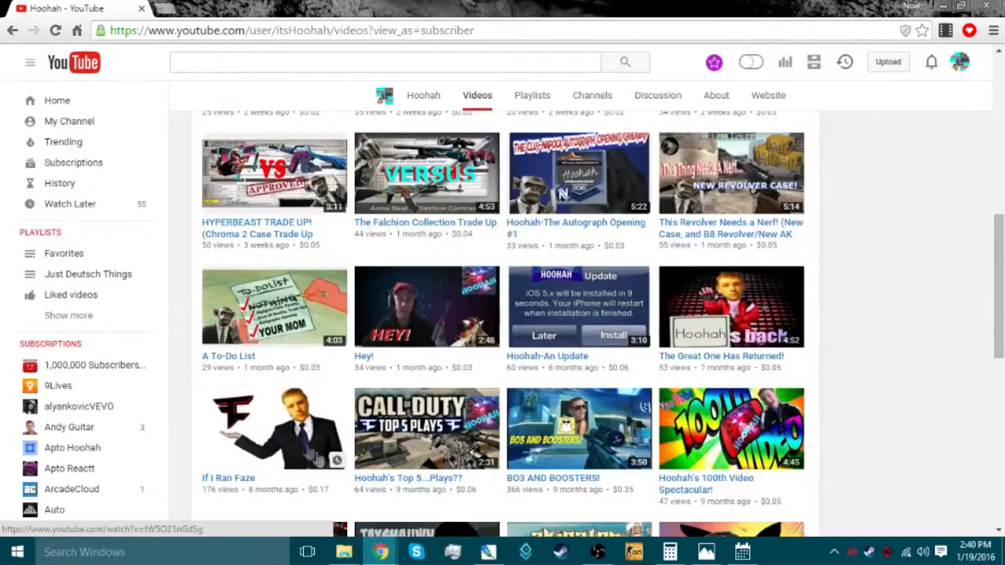
{"action": "scroll", "scroll_direction": "down", "scroll_amount": 3}
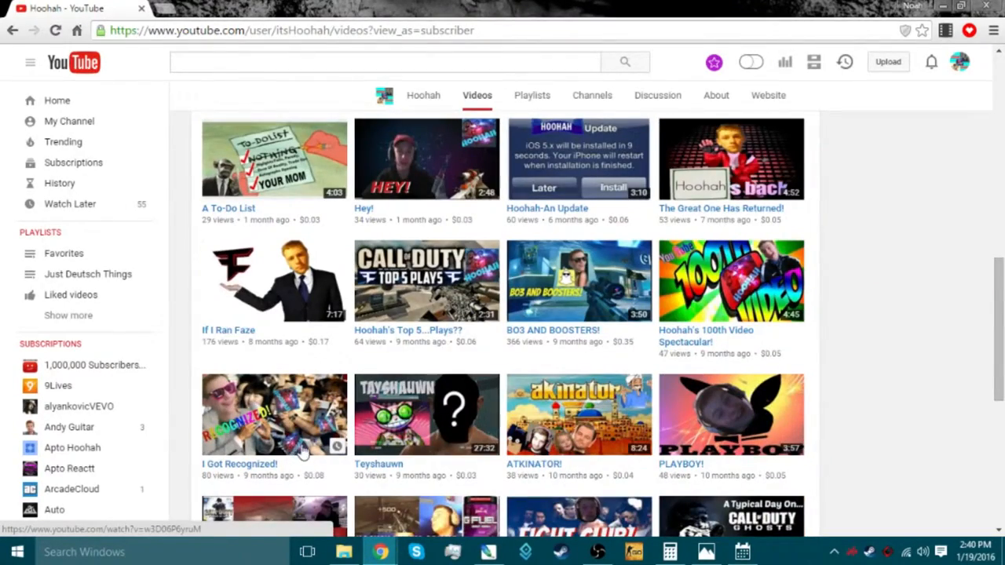
{"action": "scroll", "scroll_direction": "down", "scroll_amount": 3}
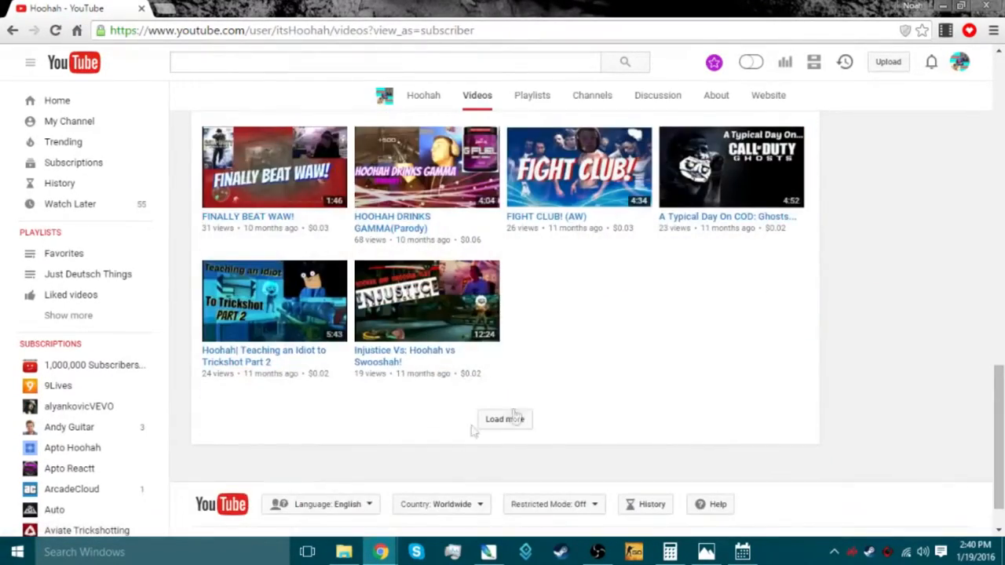
{"action": "left_click", "coordinate": [504, 418]}
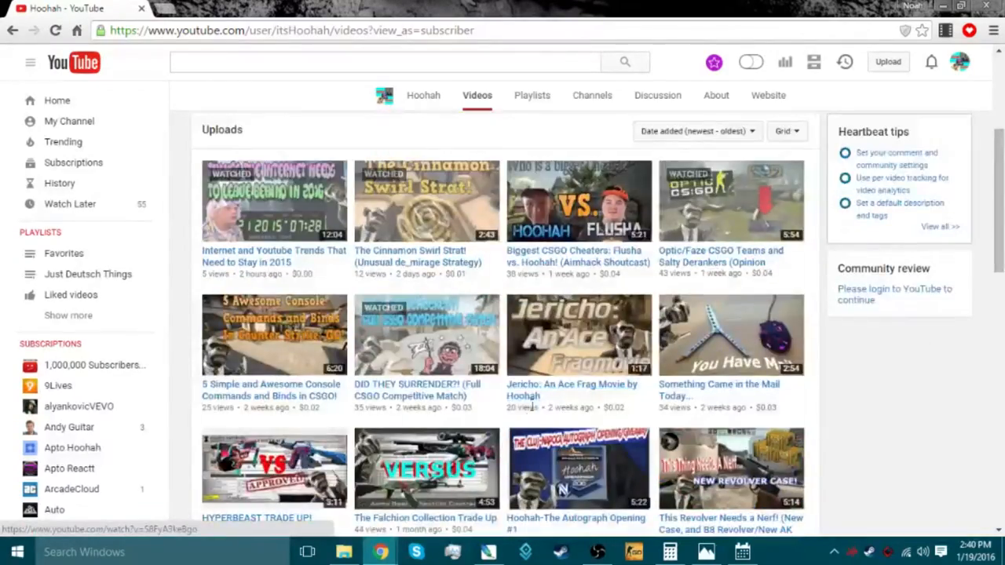
{"action": "scroll", "scroll_direction": "down", "scroll_amount": 3}
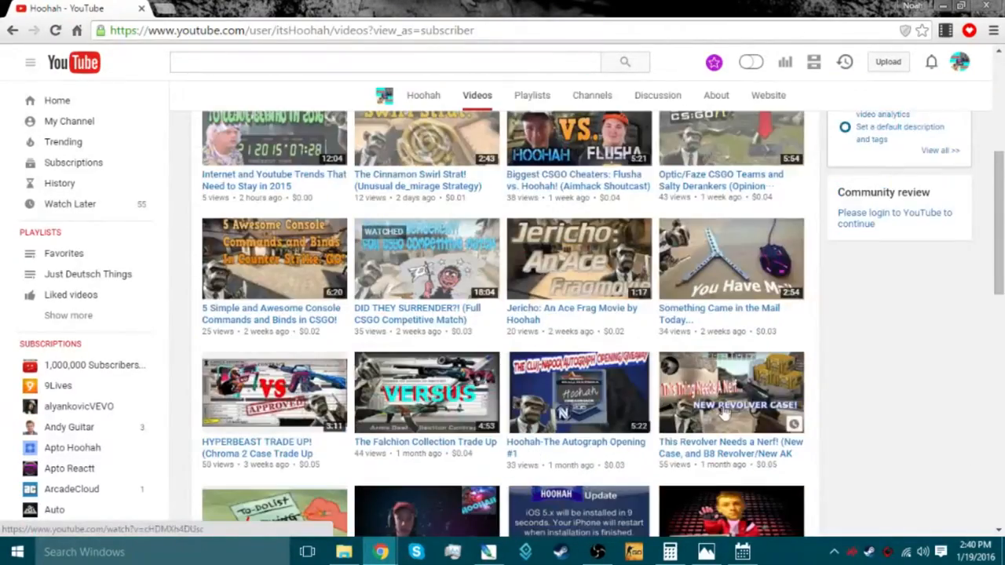
{"action": "scroll", "scroll_direction": "up", "scroll_amount": 3}
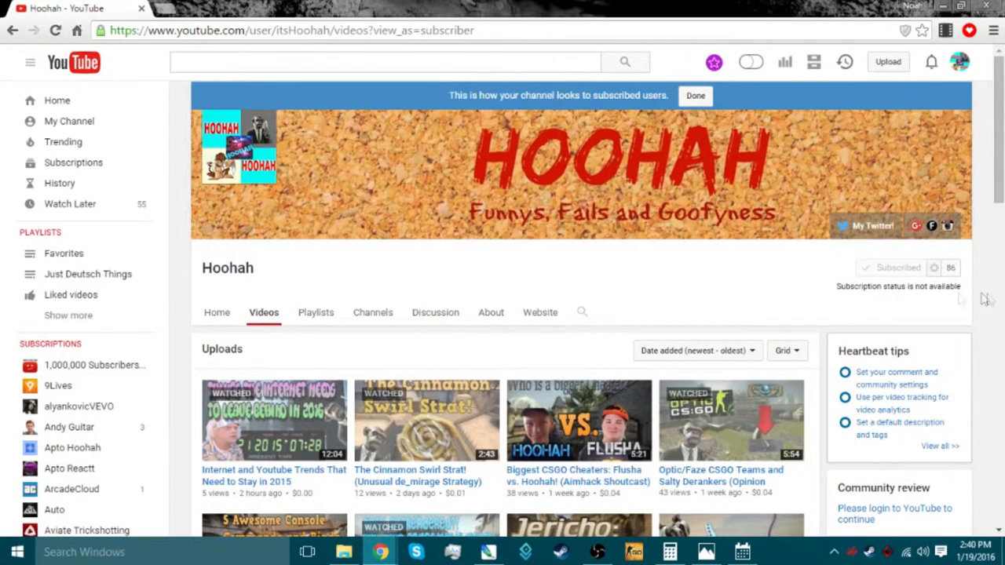
{"action": "mouse_move", "coordinate": [852, 300]}
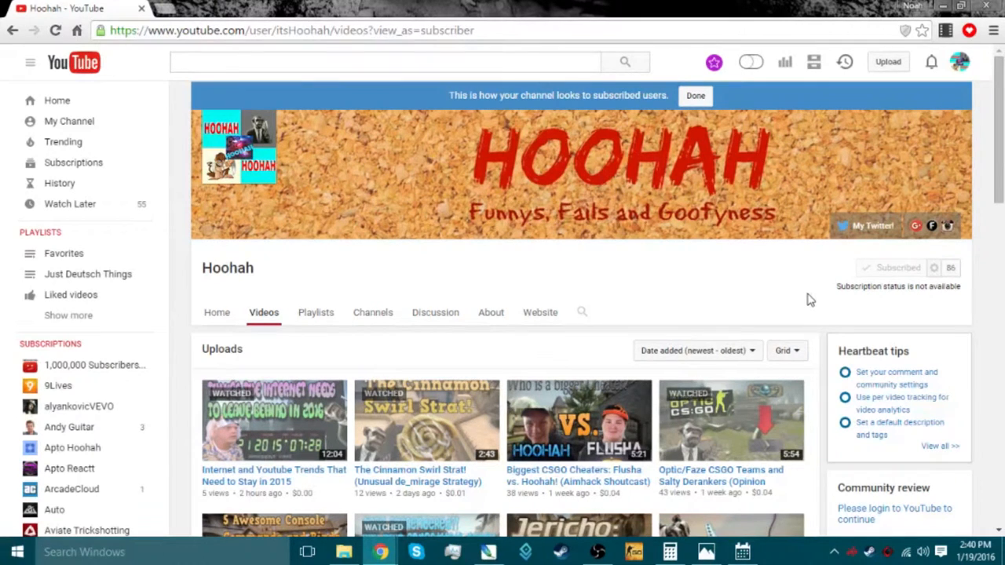
{"action": "mouse_move", "coordinate": [925, 446]}
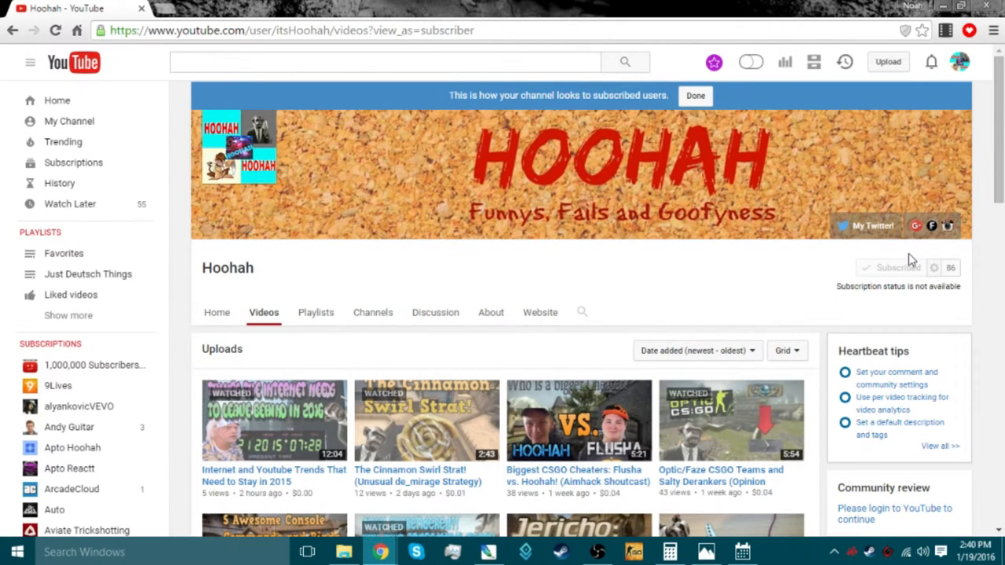
{"action": "mouse_move", "coordinate": [493, 514]}
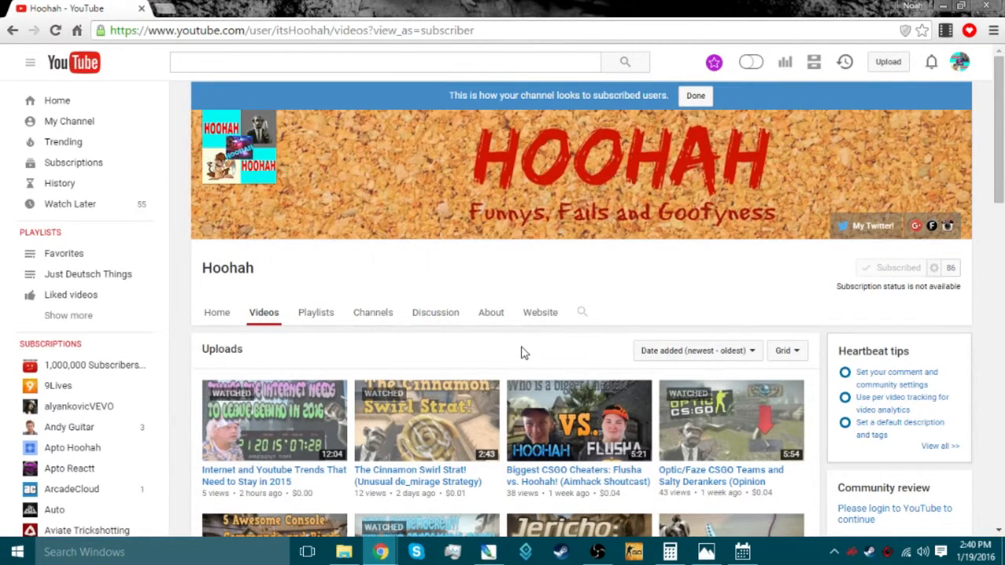
Scroll the Videos tab and switch back to the channel's Home tab
{"action": "scroll", "scroll_direction": "down", "scroll_amount": 3}
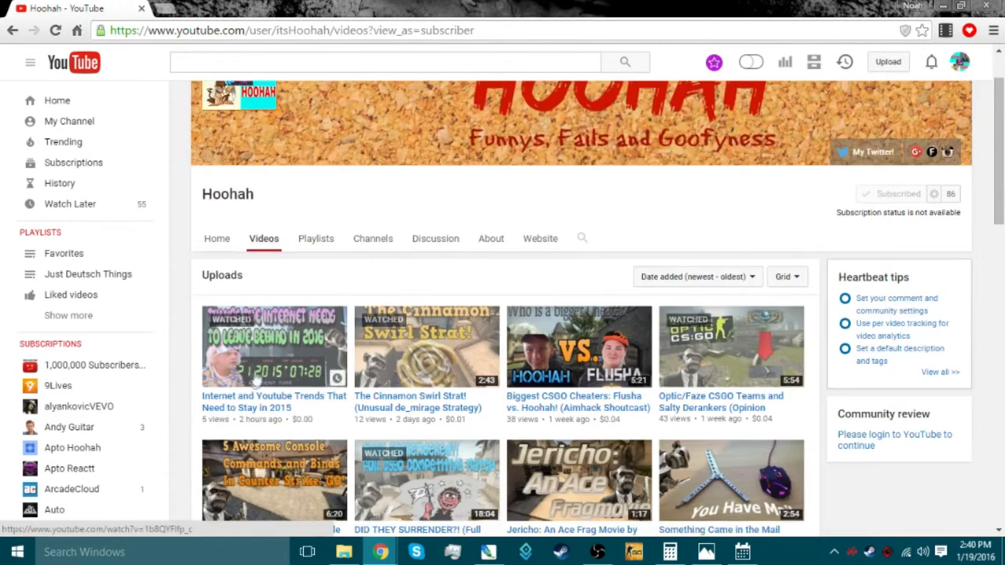
{"action": "scroll", "scroll_direction": "down", "scroll_amount": 3}
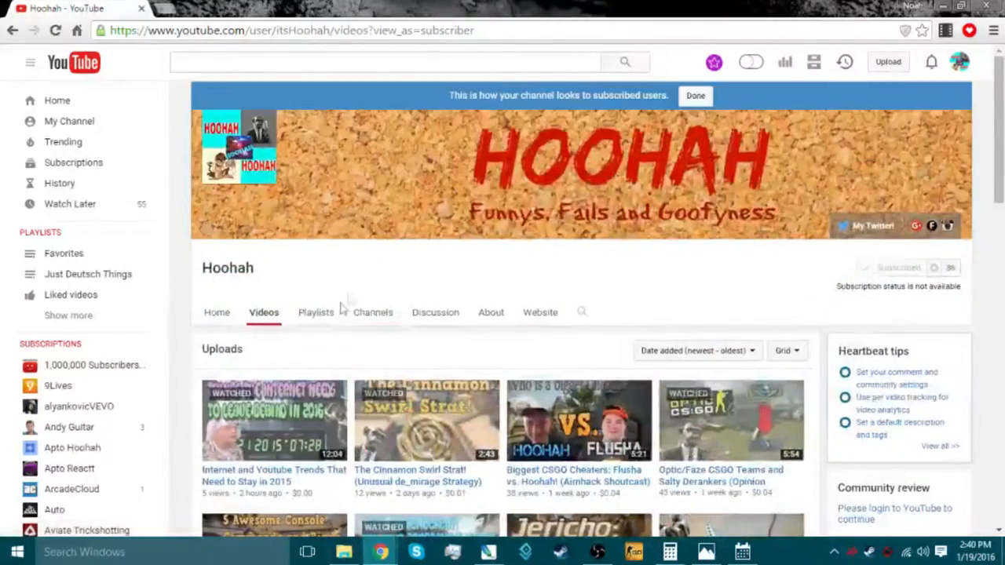
{"action": "left_click", "coordinate": [217, 312]}
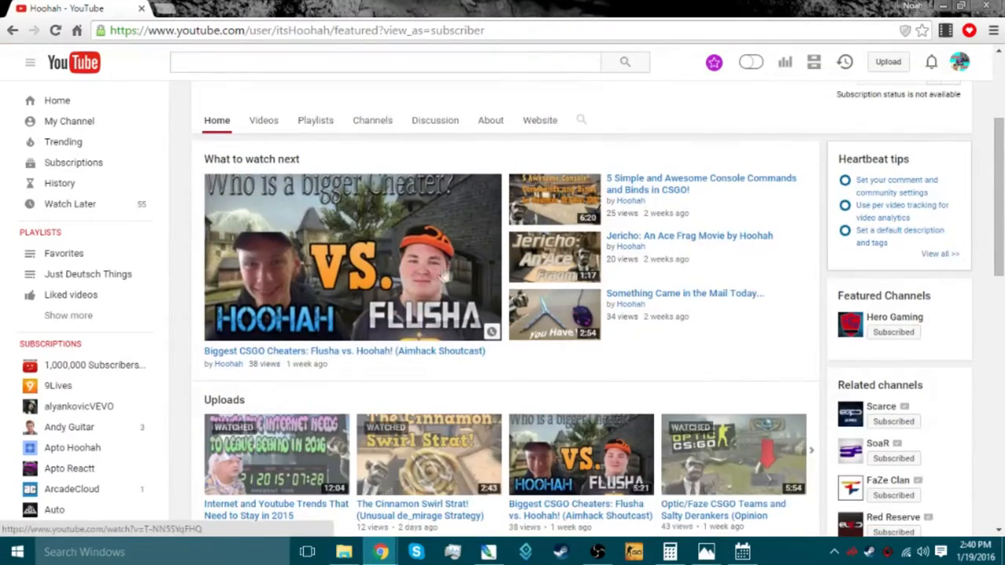
{"action": "scroll", "scroll_direction": "down", "scroll_amount": 3}
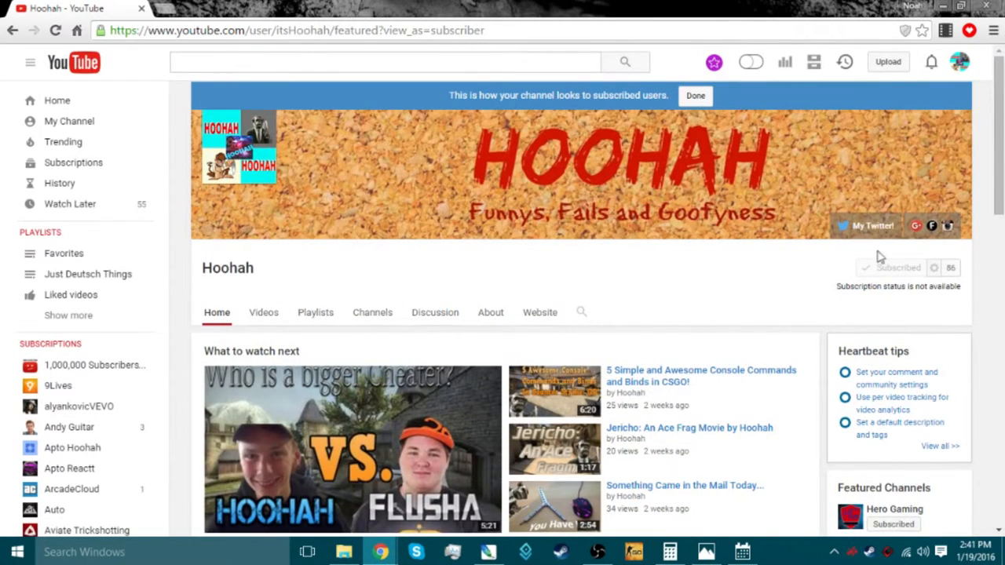
{"action": "mouse_move", "coordinate": [852, 330]}
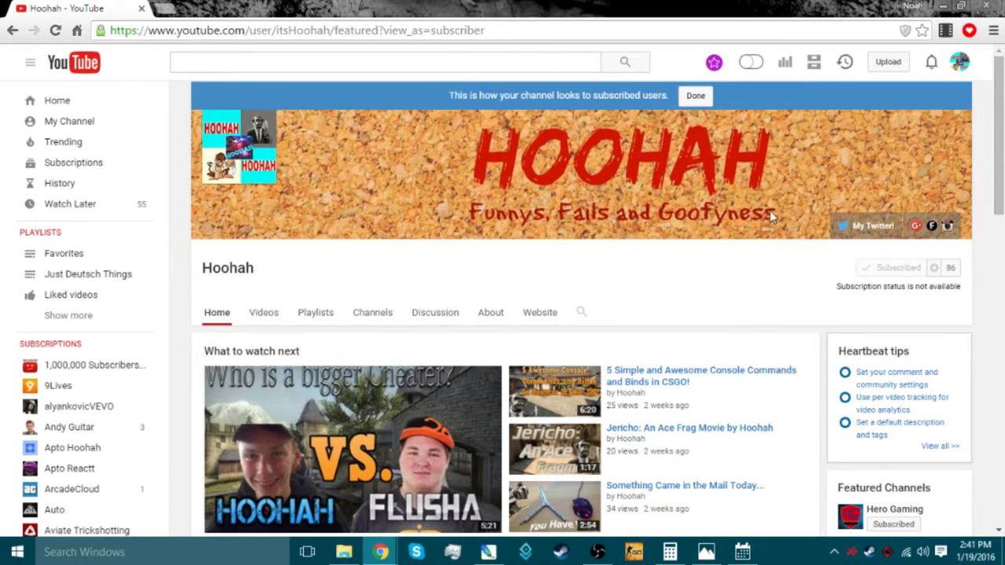
{"action": "mouse_move", "coordinate": [691, 522]}
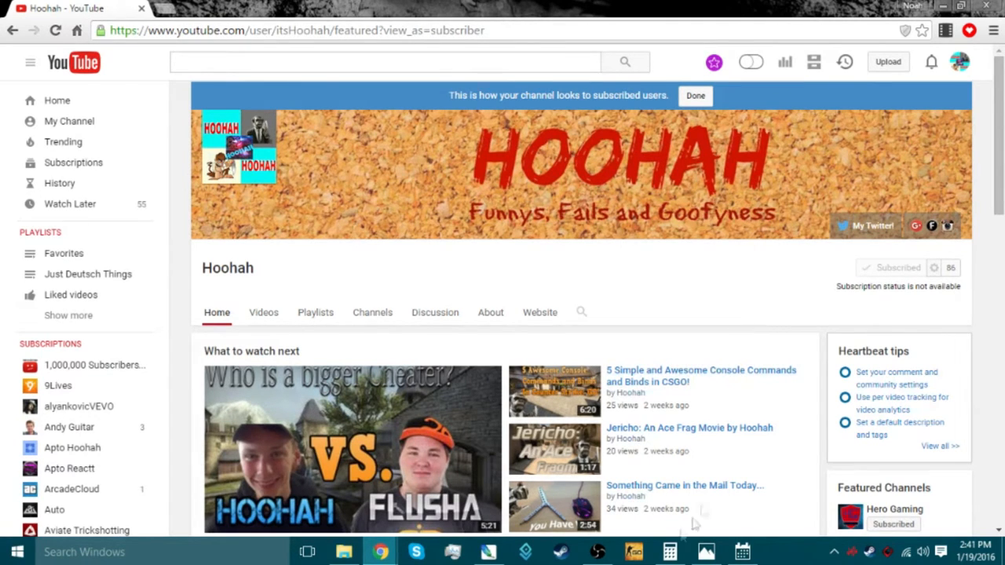